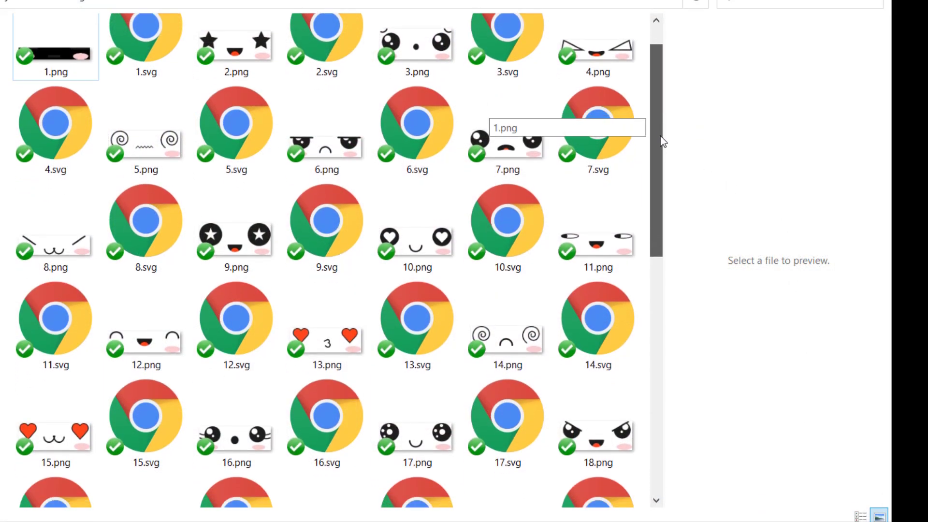
Step: Browse the numbered face images and preview the squinting face 30.png
{"action": "scroll", "scroll_direction": "down", "scroll_amount": 3}
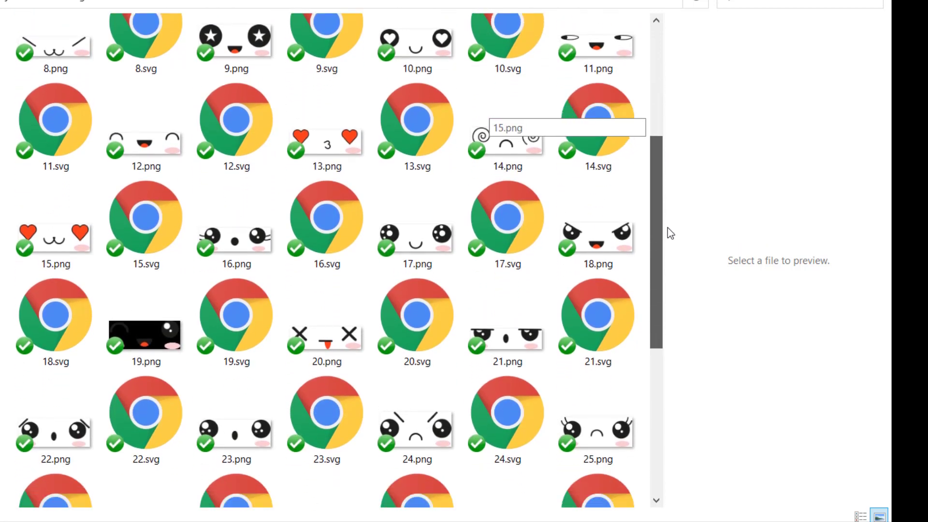
{"action": "scroll", "scroll_direction": "down", "scroll_amount": 3}
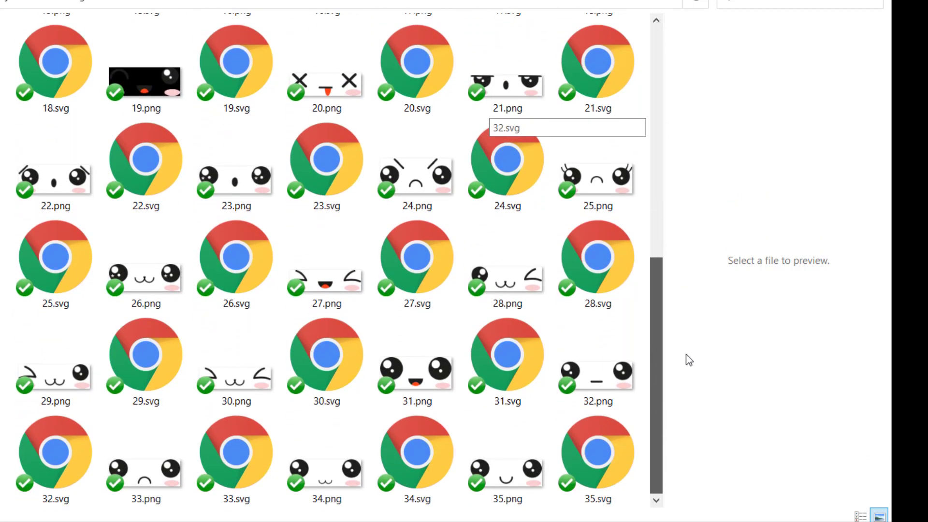
{"action": "mouse_move", "coordinate": [693, 387]}
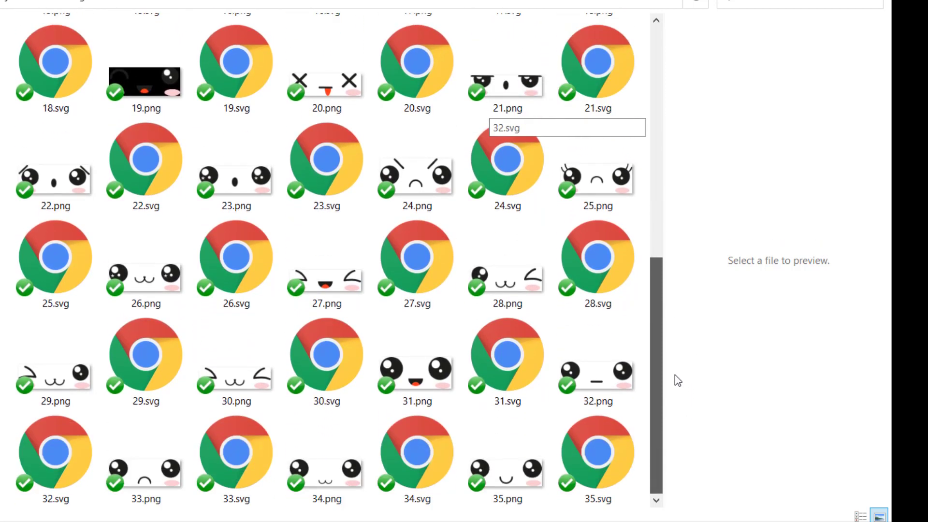
{"action": "left_click", "coordinate": [236, 361]}
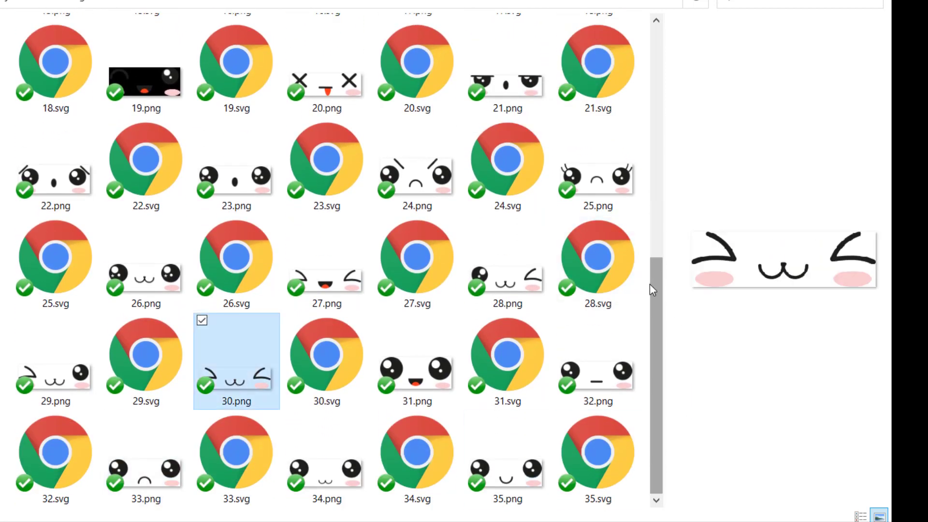
{"action": "scroll", "scroll_direction": "down", "scroll_amount": 3}
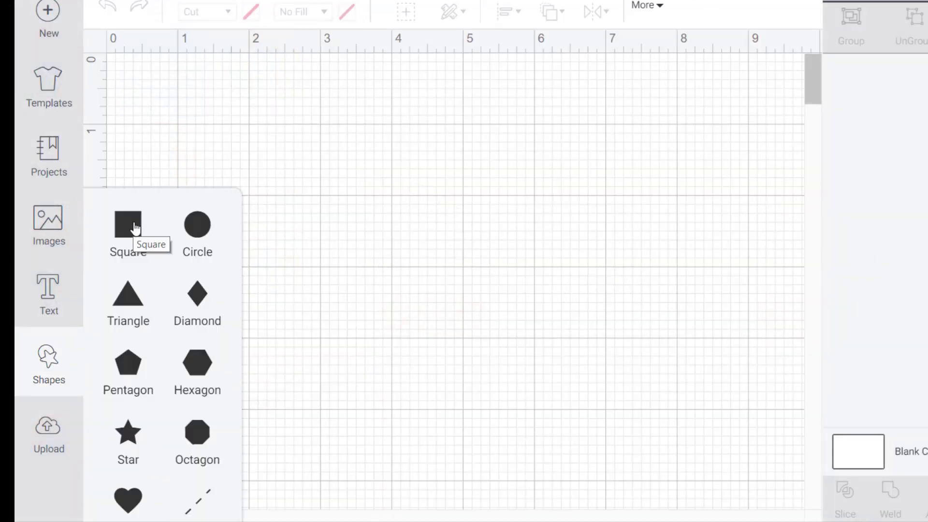
Step: Place a white 2-inch square on the canvas as the base for the faces
{"action": "left_click", "coordinate": [127, 230]}
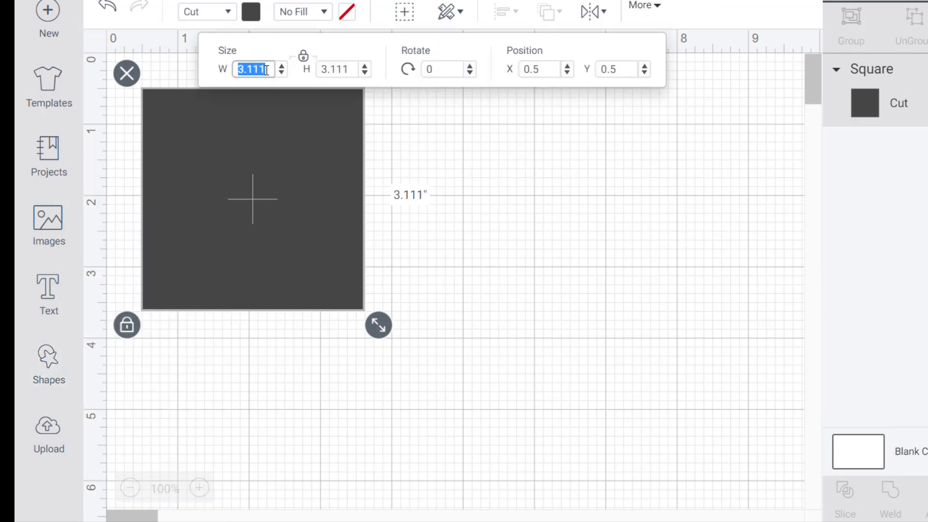
{"action": "left_click", "coordinate": [251, 11]}
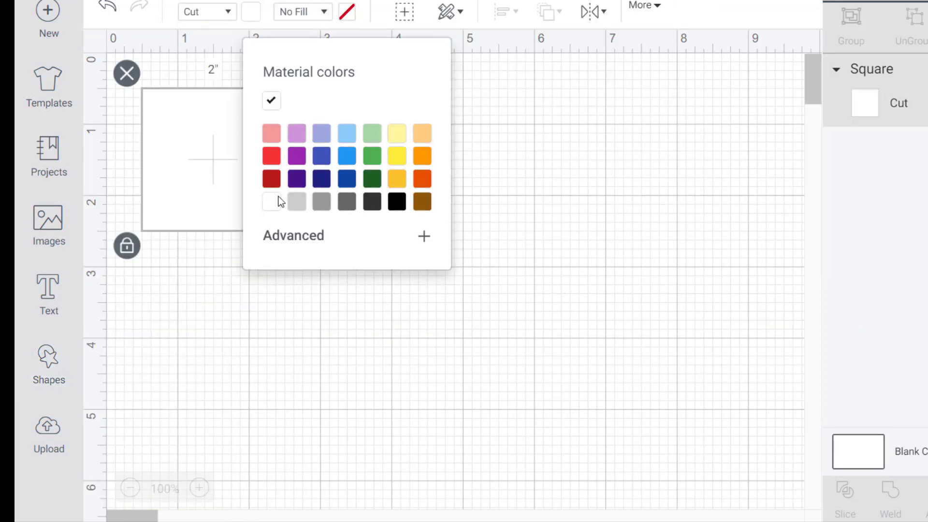
{"action": "left_click", "coordinate": [199, 487]}
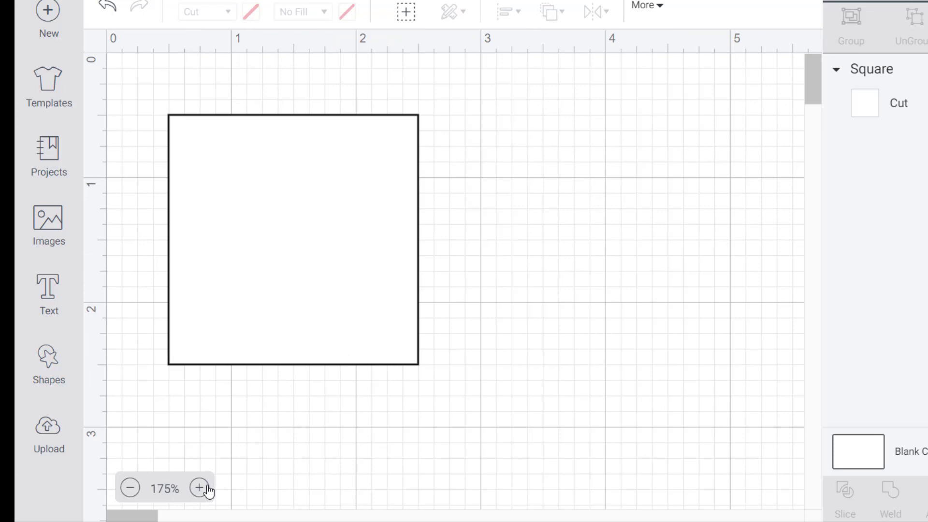
{"action": "left_click", "coordinate": [48, 434]}
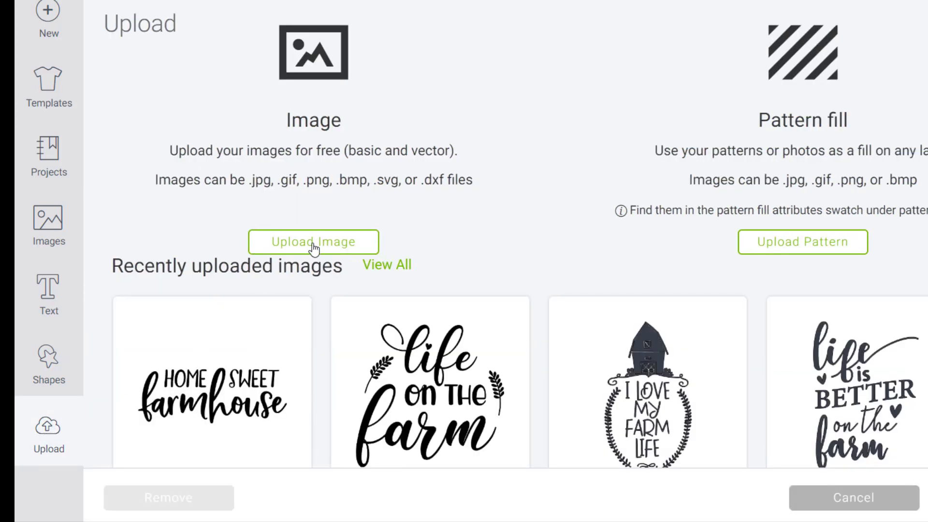
Step: Upload the heart-eyed face 10, shrink it into the square, then upload and insert face 30
{"action": "left_click", "coordinate": [313, 241]}
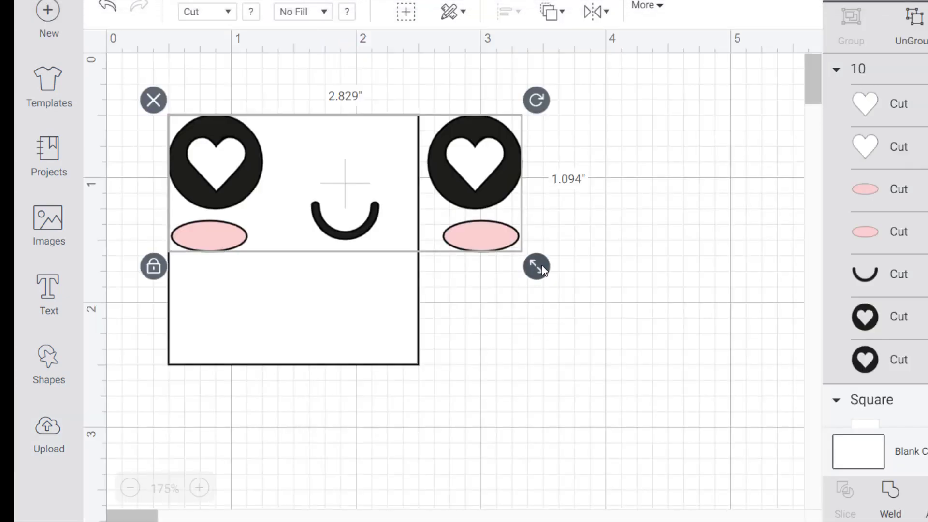
{"action": "left_click_drag", "start_coordinate": [536, 267], "coordinate": [426, 325]}
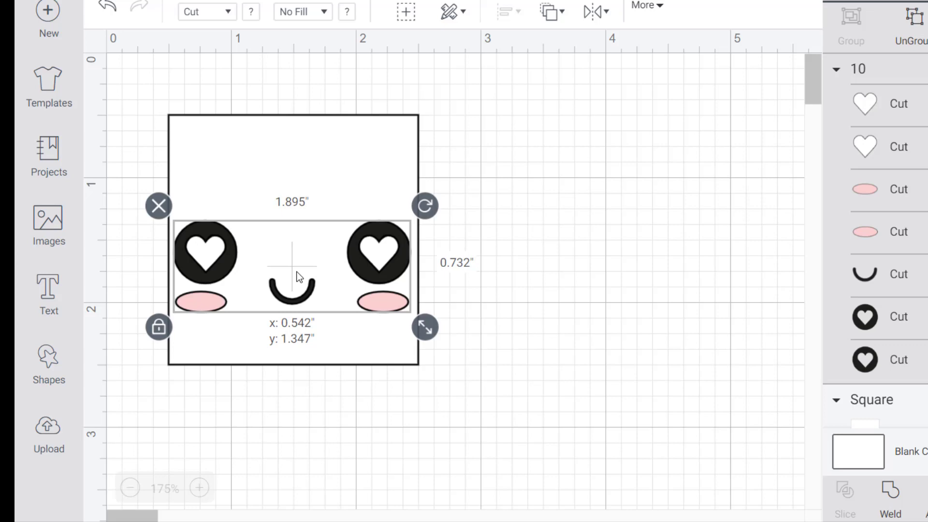
{"action": "left_click", "coordinate": [48, 435]}
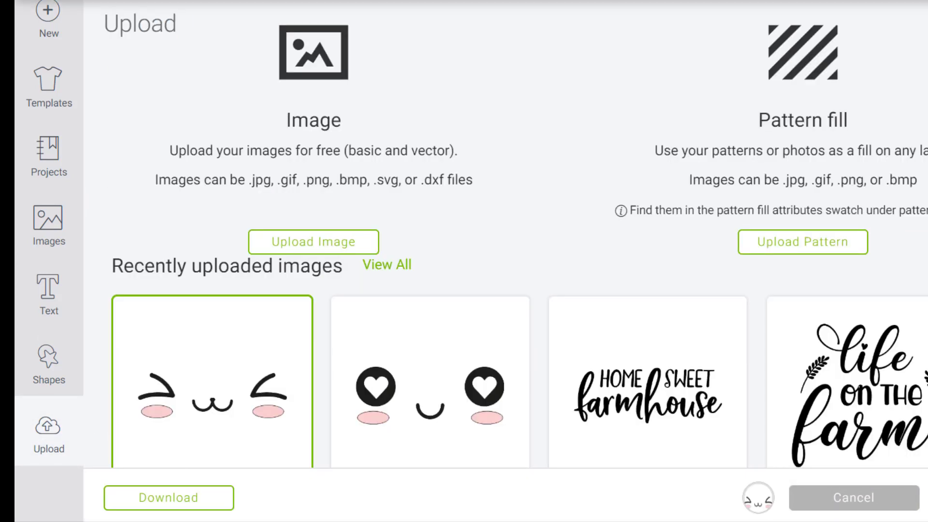
{"action": "left_click", "coordinate": [168, 497]}
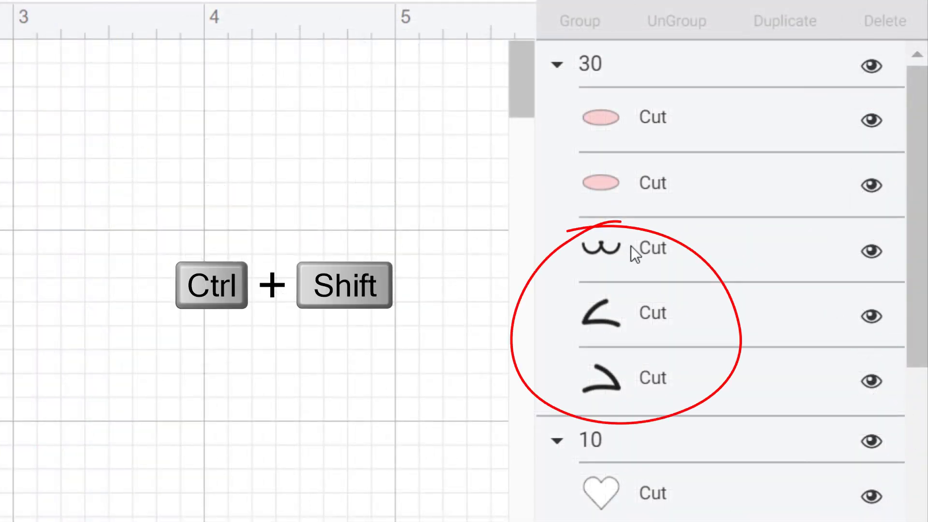
Step: Weld face 30's black eyes and mouth into one shape and its two pink cheeks into another
{"action": "left_click", "coordinate": [650, 247]}
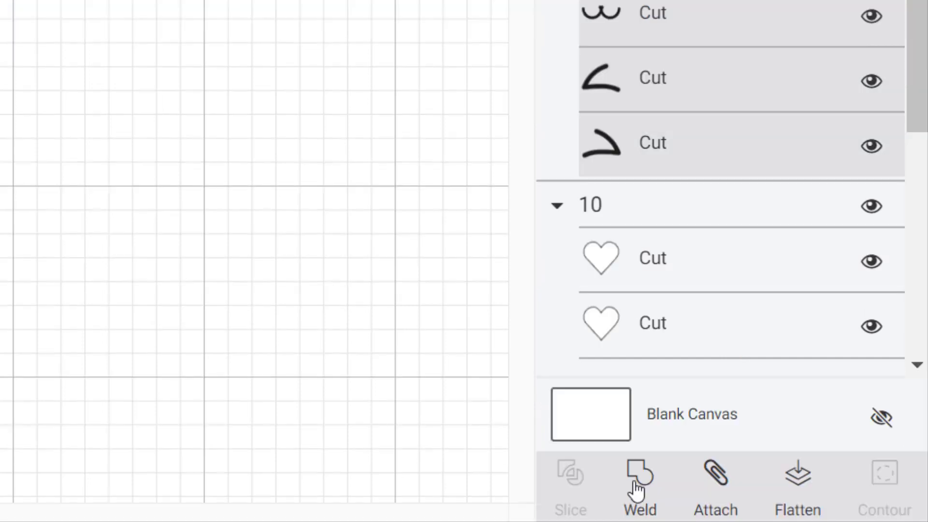
{"action": "left_click", "coordinate": [640, 474]}
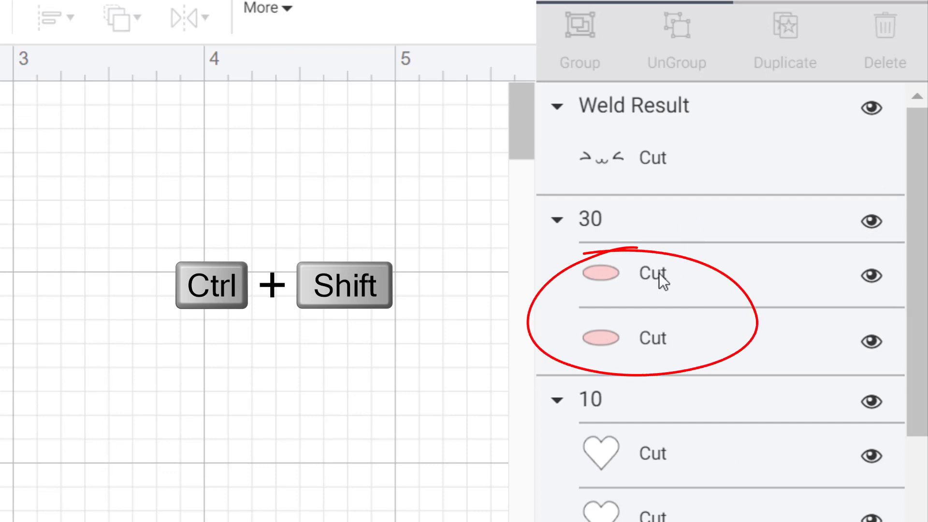
{"action": "left_click", "coordinate": [650, 274]}
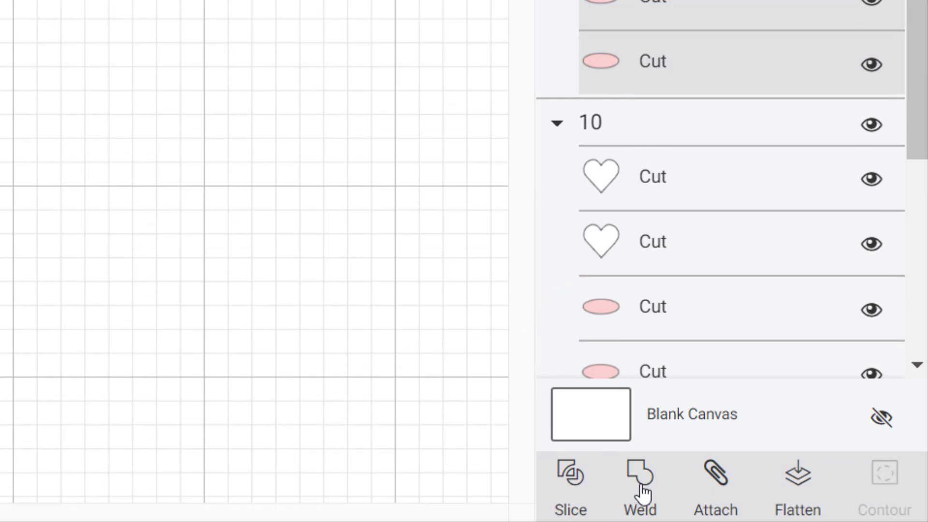
{"action": "left_click", "coordinate": [639, 480]}
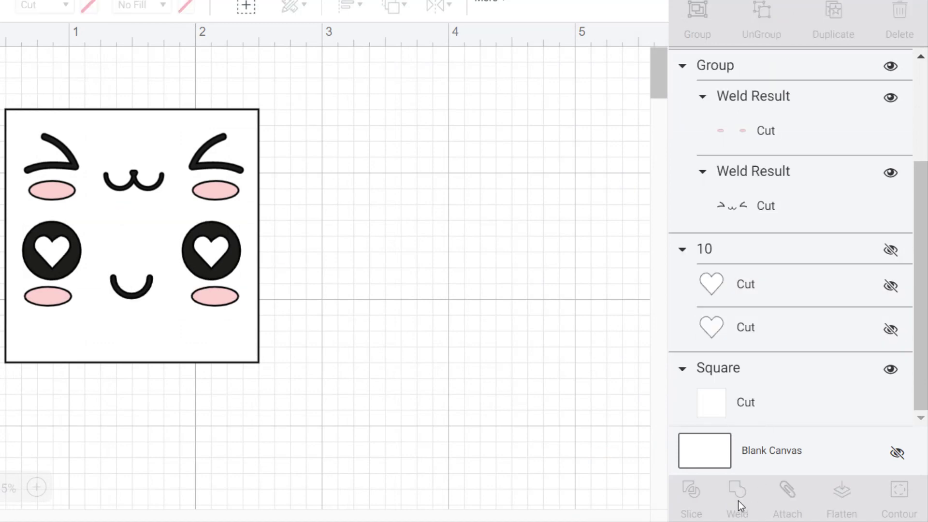
Step: Unhide the heart-eyed face 10 layers and select its heart pieces beneath grouped face 30
{"action": "scroll", "scroll_direction": "down", "scroll_amount": 3}
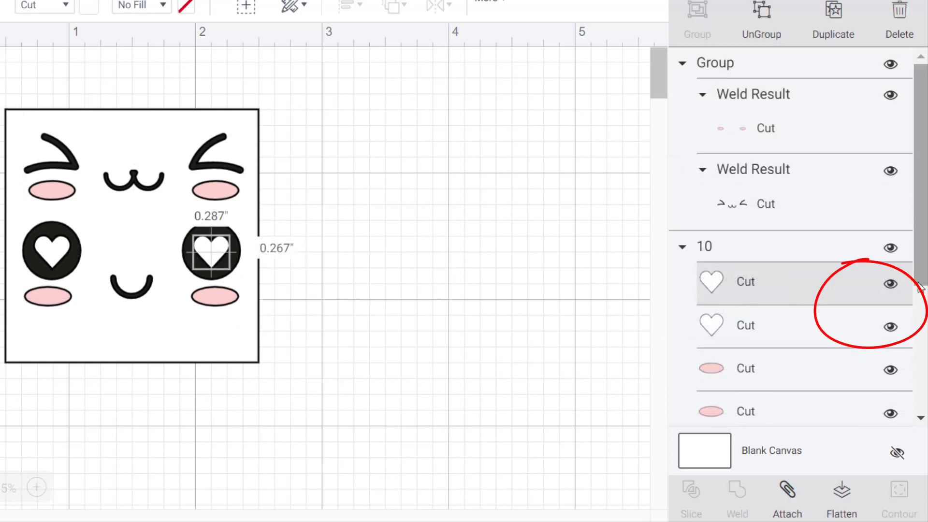
{"action": "left_click", "coordinate": [891, 282]}
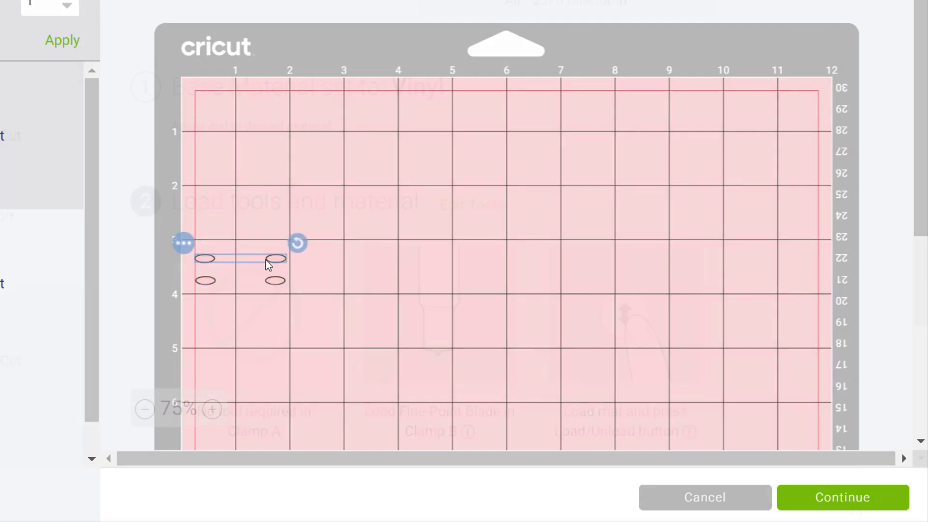
Step: Review the mats via Make It and press Go to start cutting the black mat
{"action": "left_click", "coordinate": [842, 497]}
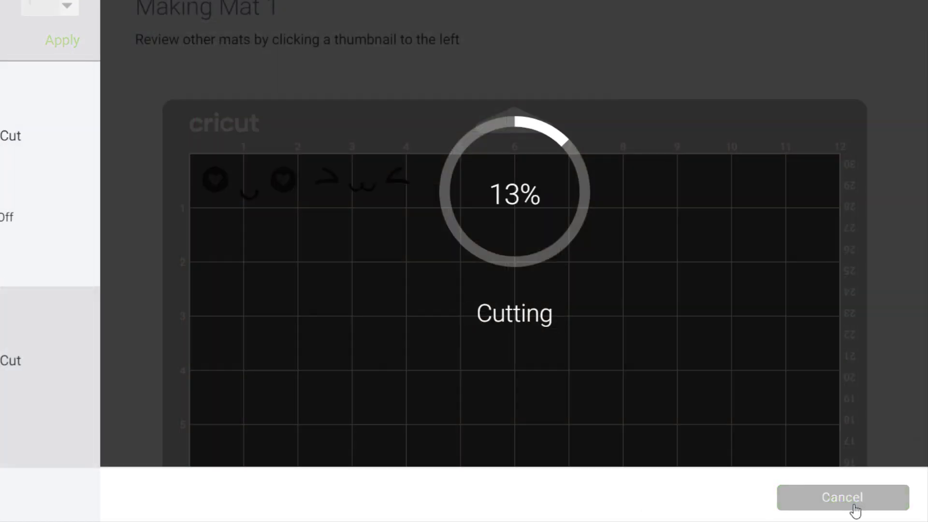